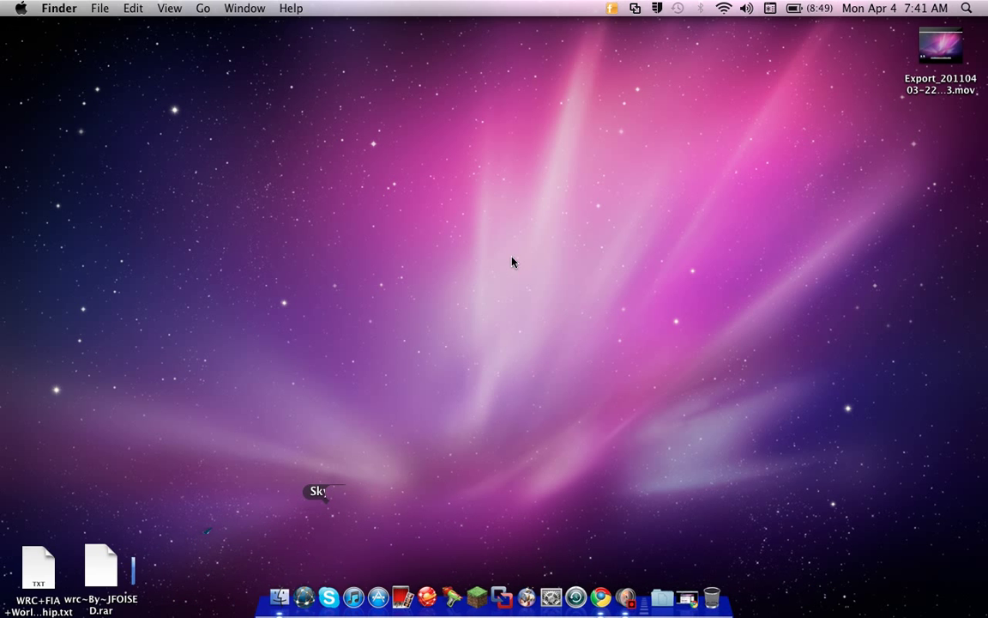
mouse_move(625, 566)
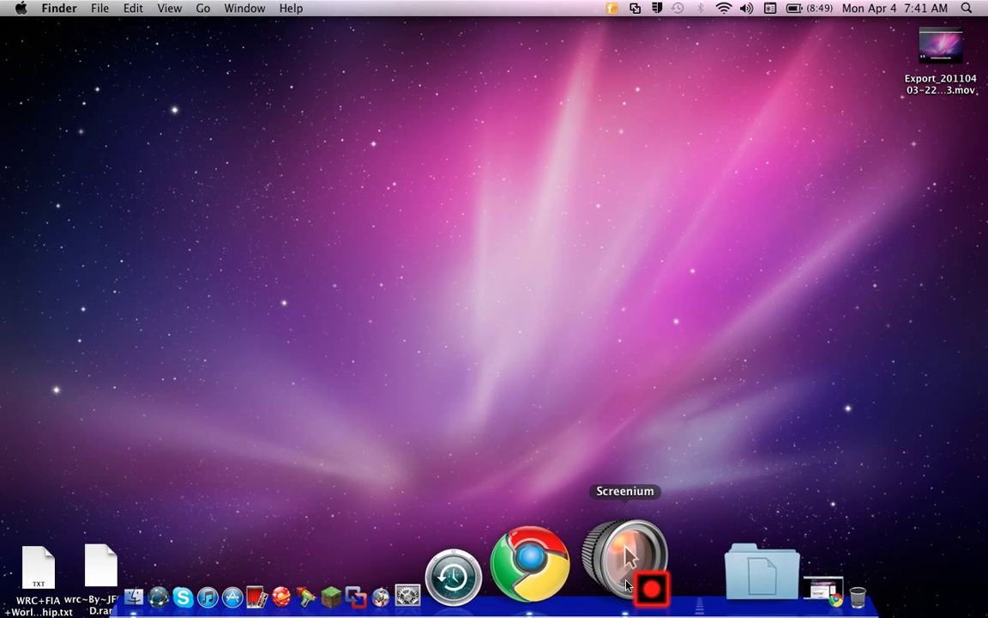
mouse_move(630, 536)
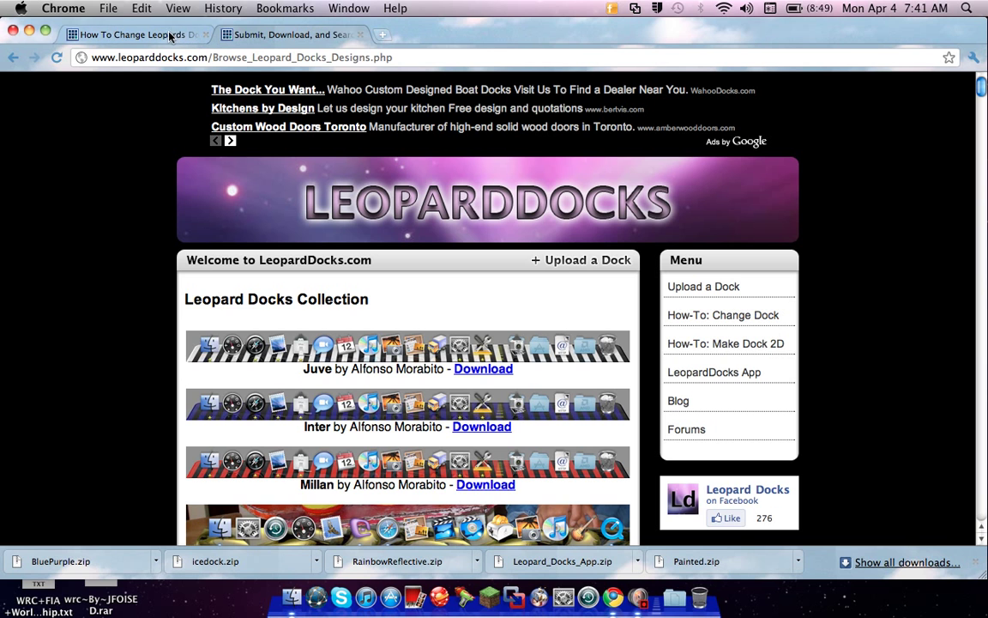
View the LeopardDocks App download page, then return to the designs list
click(714, 371)
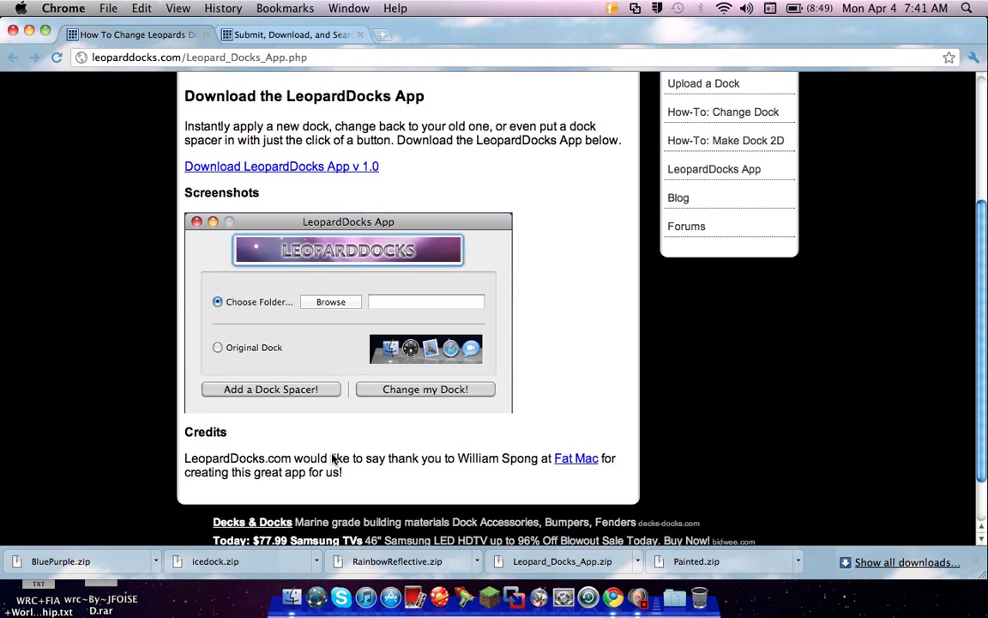
scroll(up, 3)
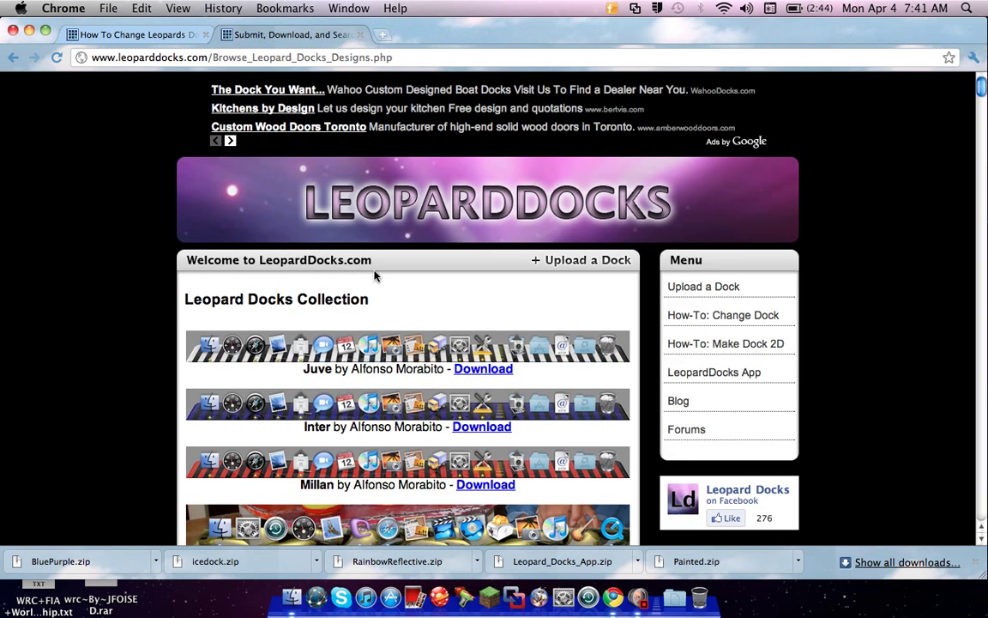
click(714, 372)
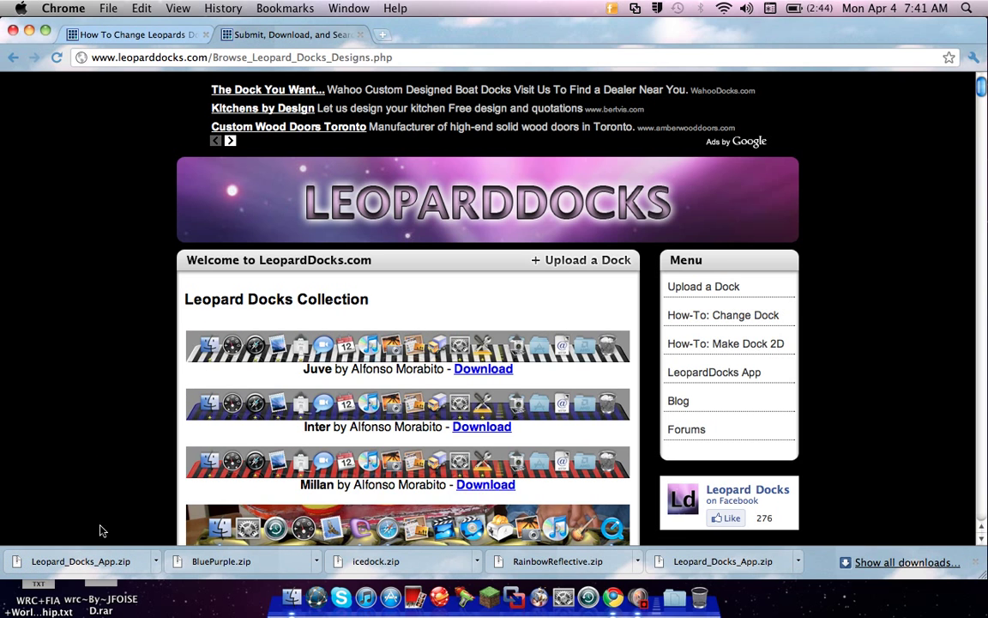
mouse_move(315, 358)
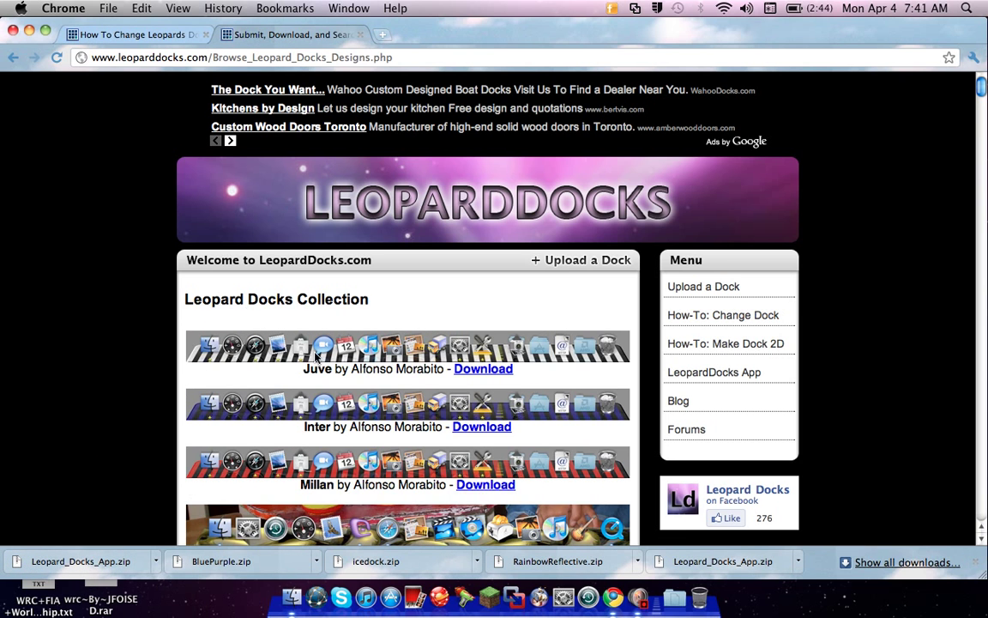
Scroll to the Give Me Pink dock theme and download it
scroll(down, 3)
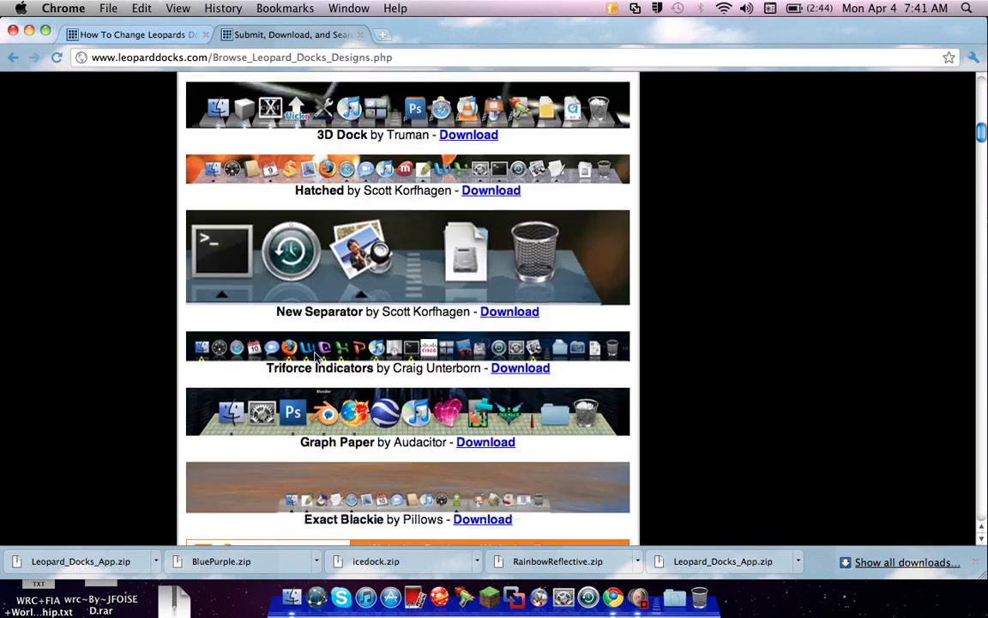
scroll(down, 3)
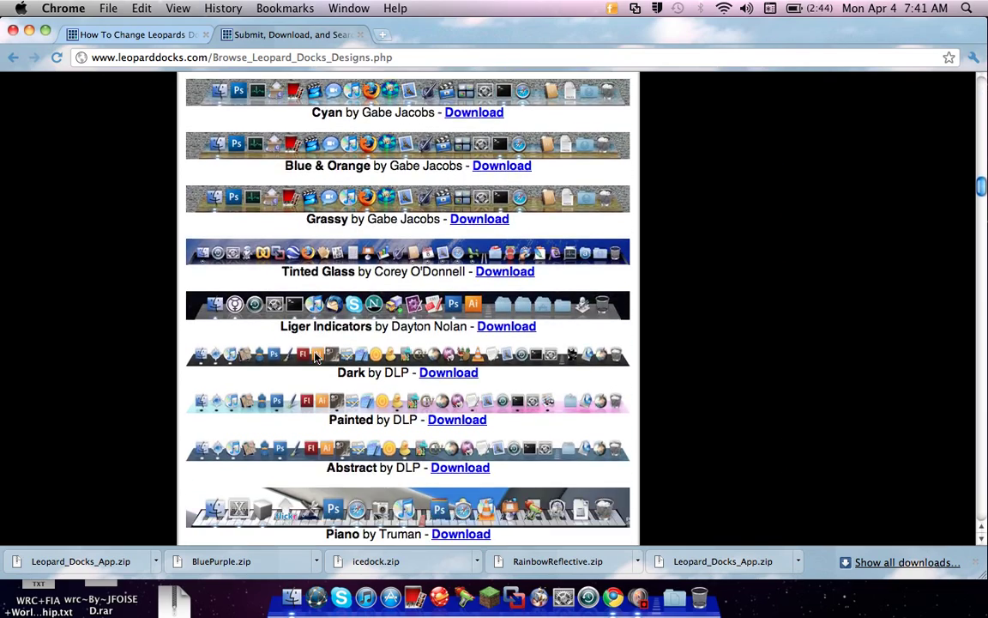
scroll(up, 3)
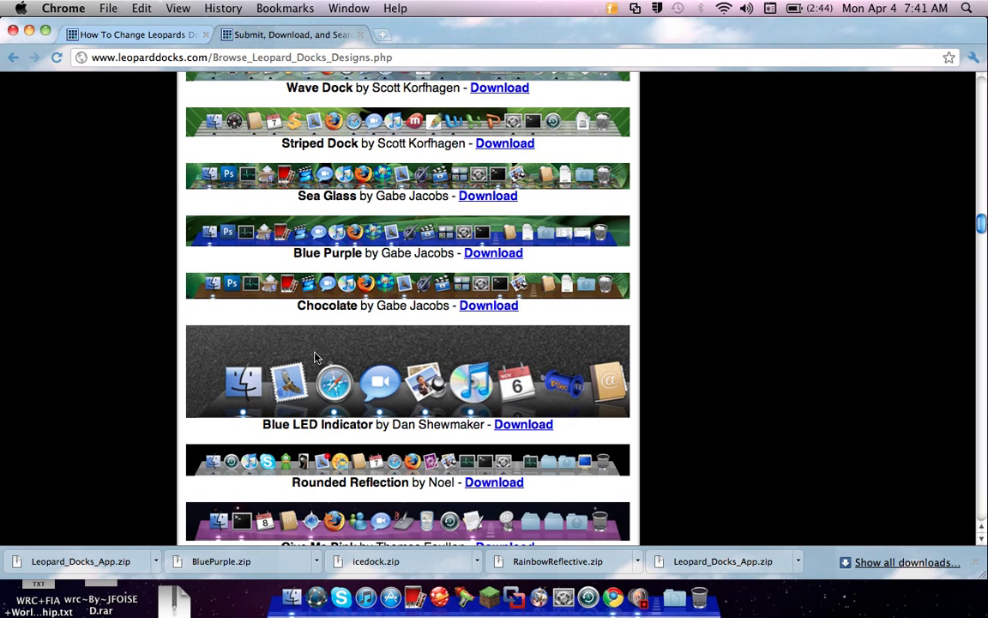
scroll(down, 3)
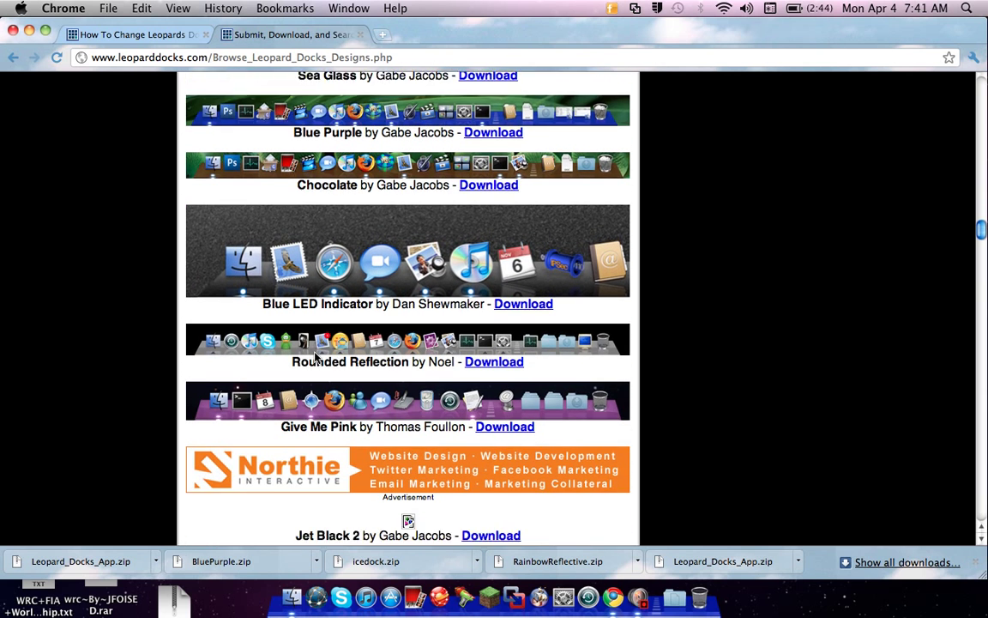
scroll(down, 3)
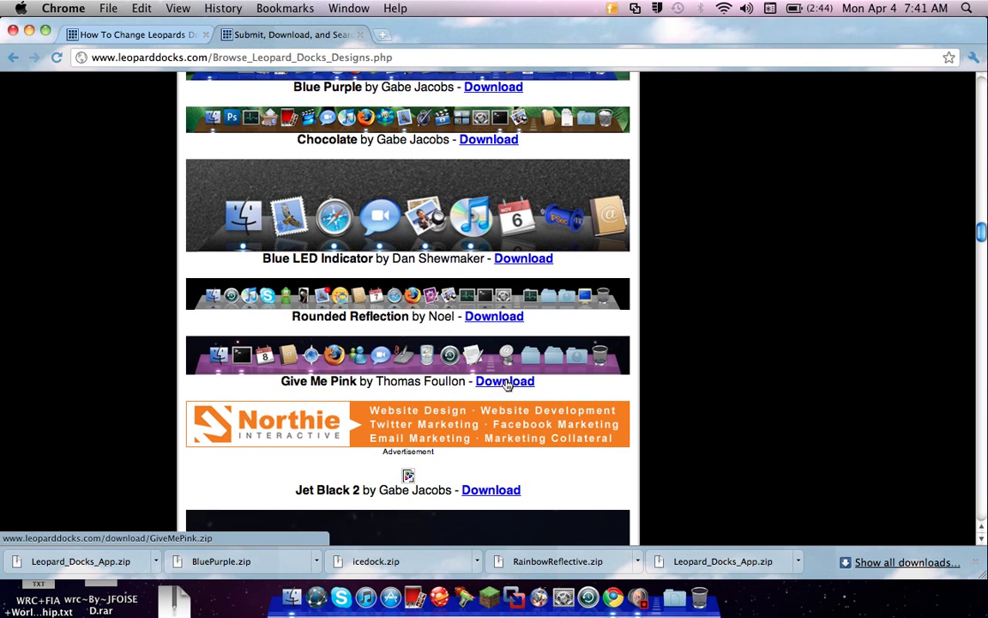
click(505, 381)
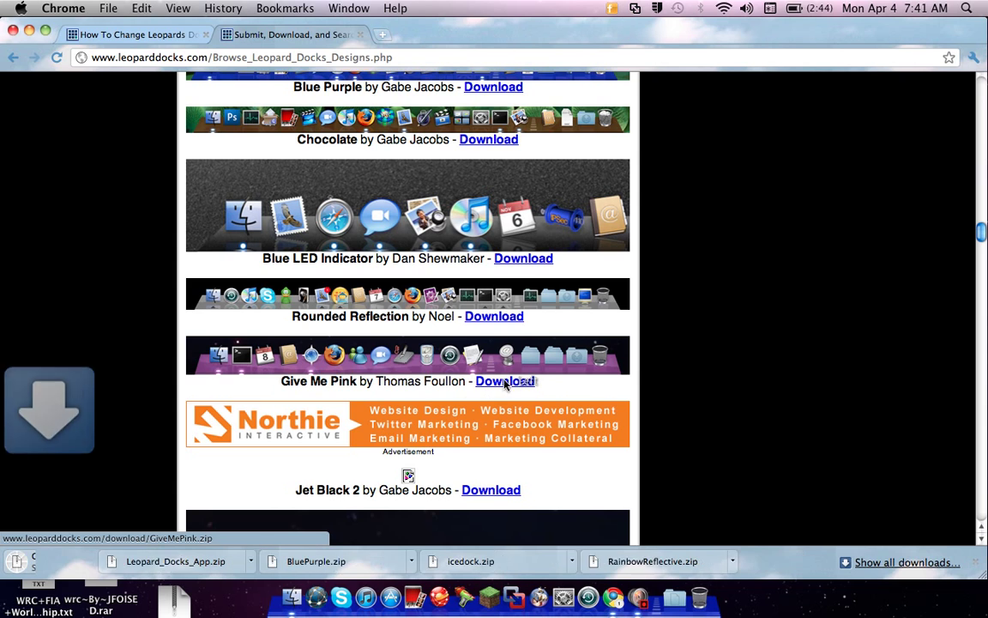
click(505, 381)
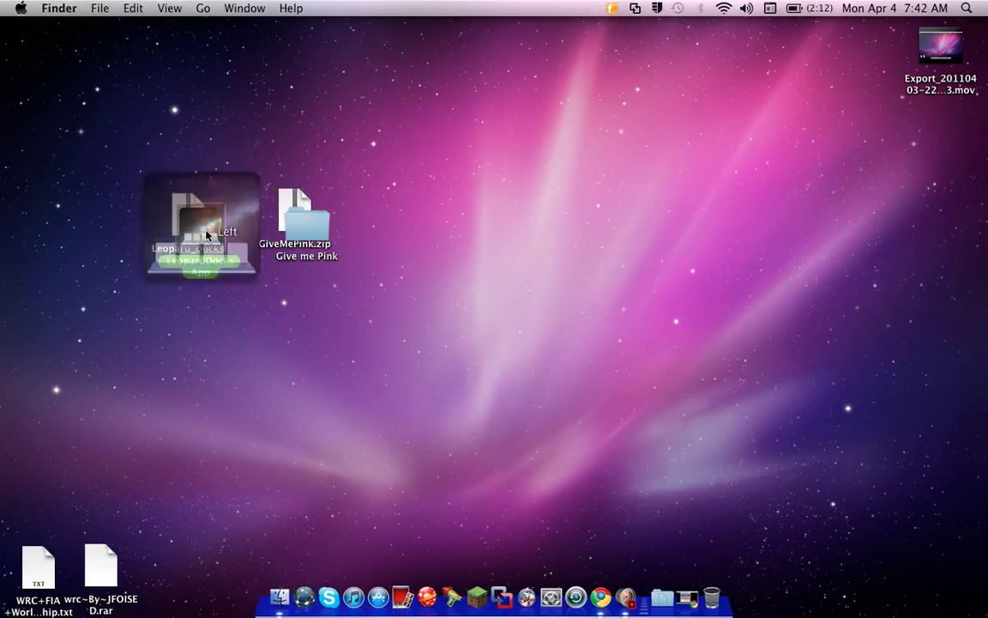
Launch the unpacked LeopardDocks App from the desktop
double_click(201, 225)
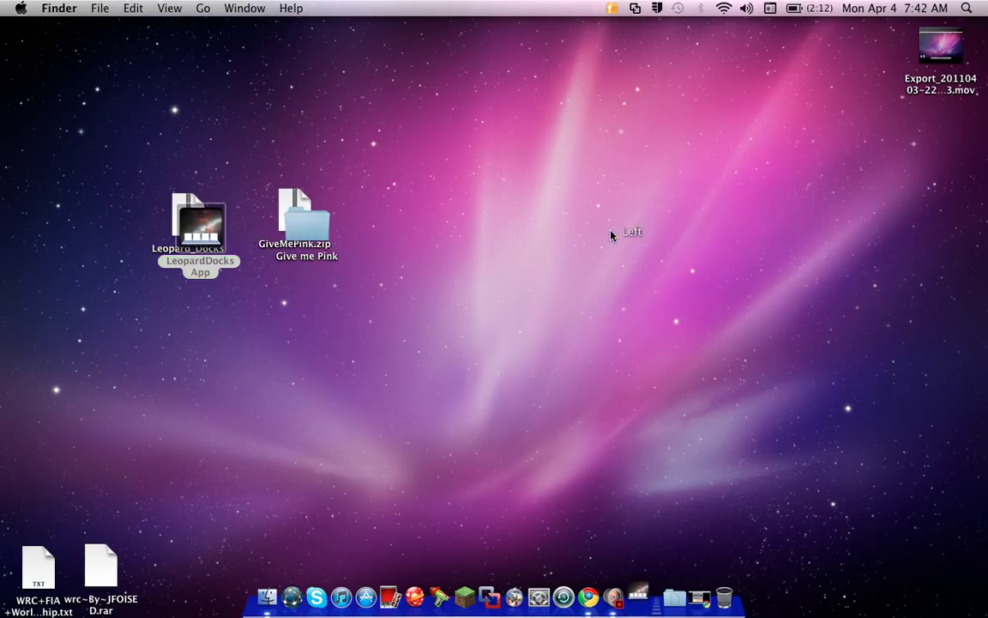
double_click(199, 227)
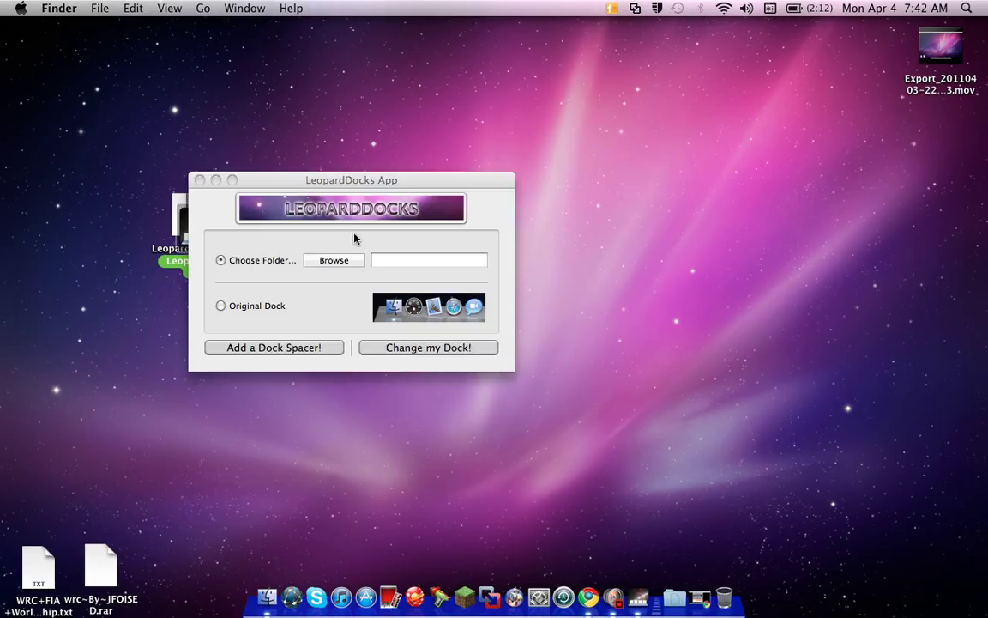
Move the LeopardDocks App window lower and start browsing for the dock image folder
drag(352, 179, 326, 286)
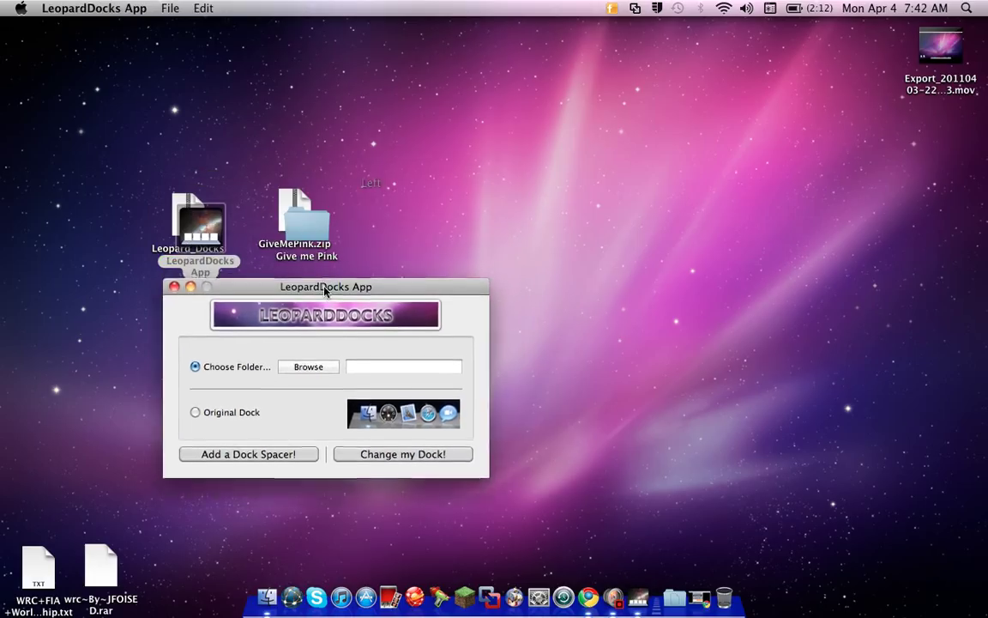
drag(325, 286, 324, 322)
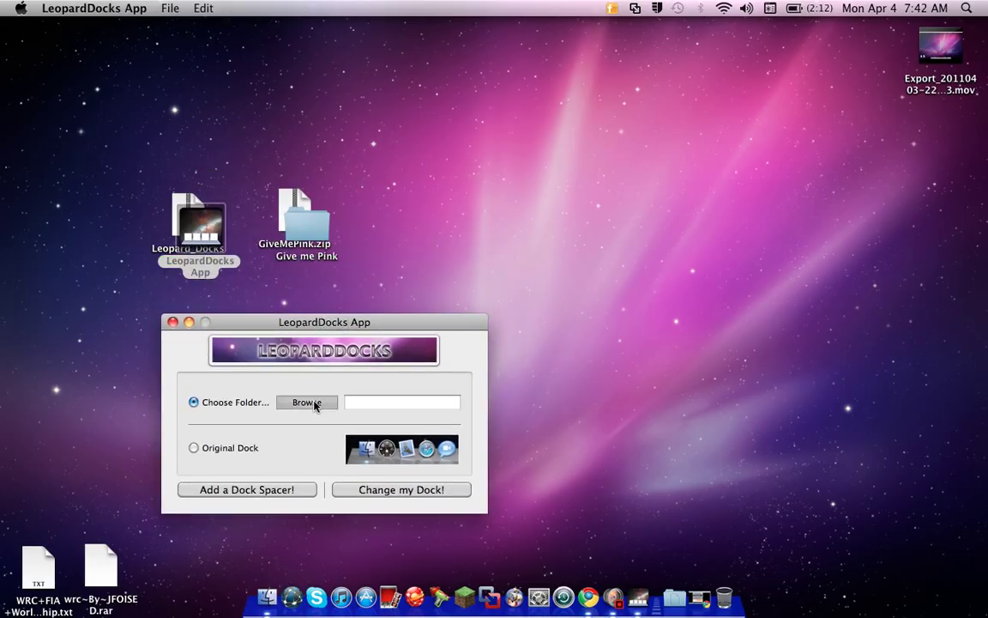
click(306, 403)
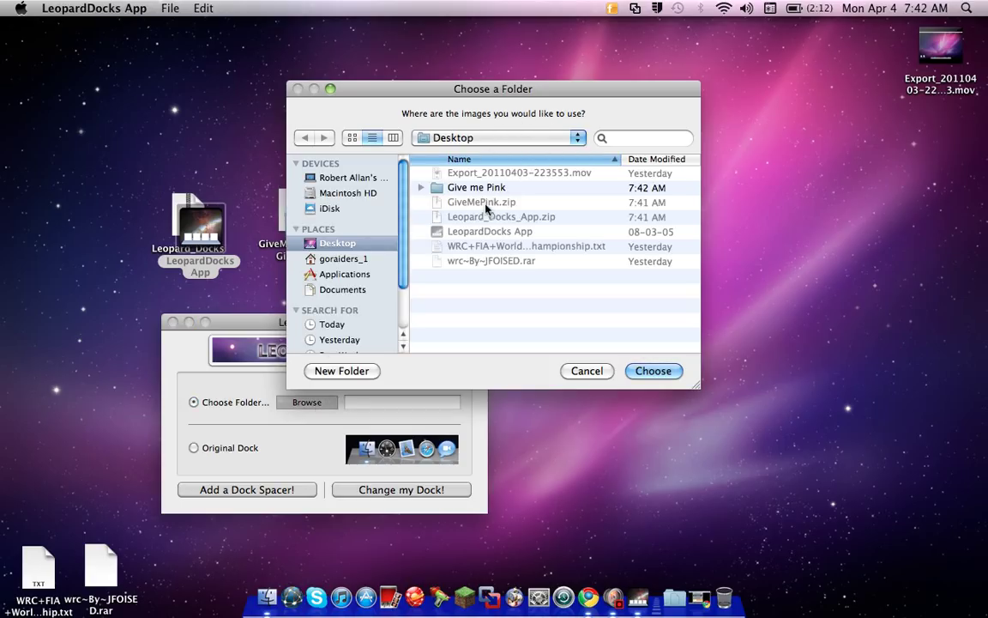
Apply the Give me Pink folder as the dock theme, authorizing with the admin password
click(653, 371)
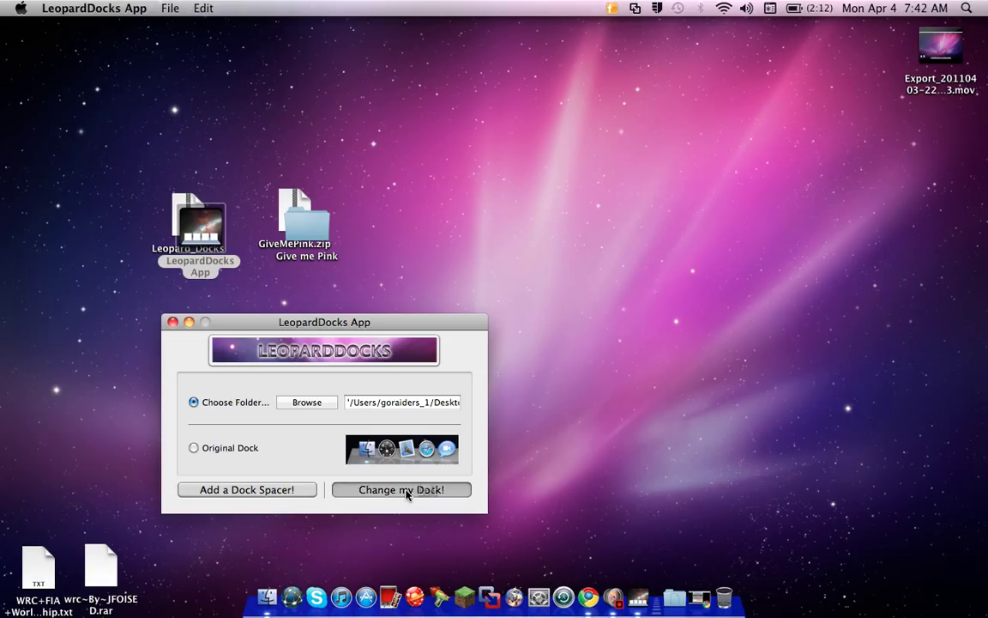
click(401, 489)
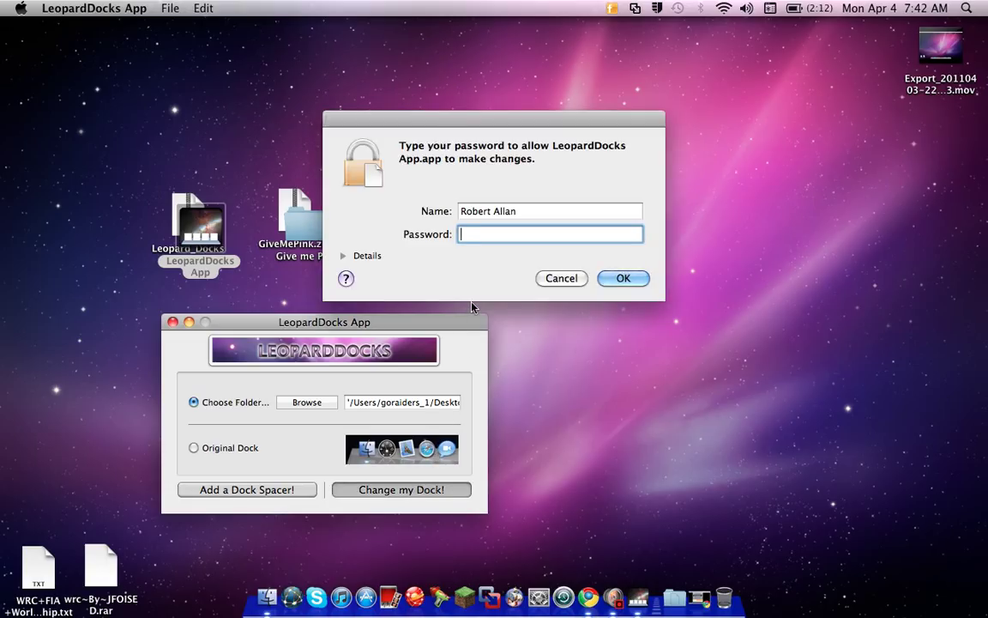
text(••••)
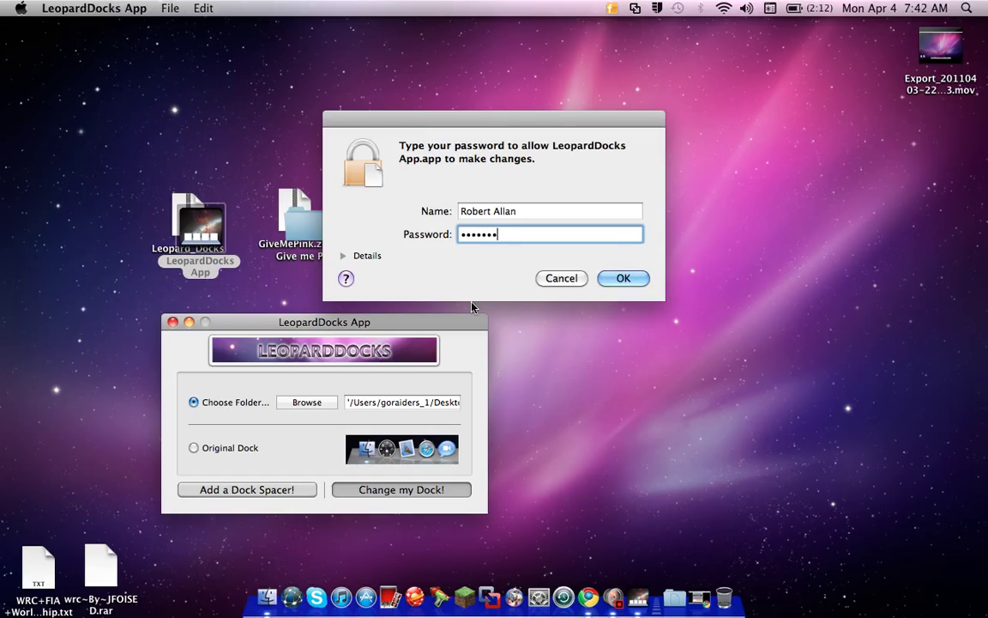
click(624, 278)
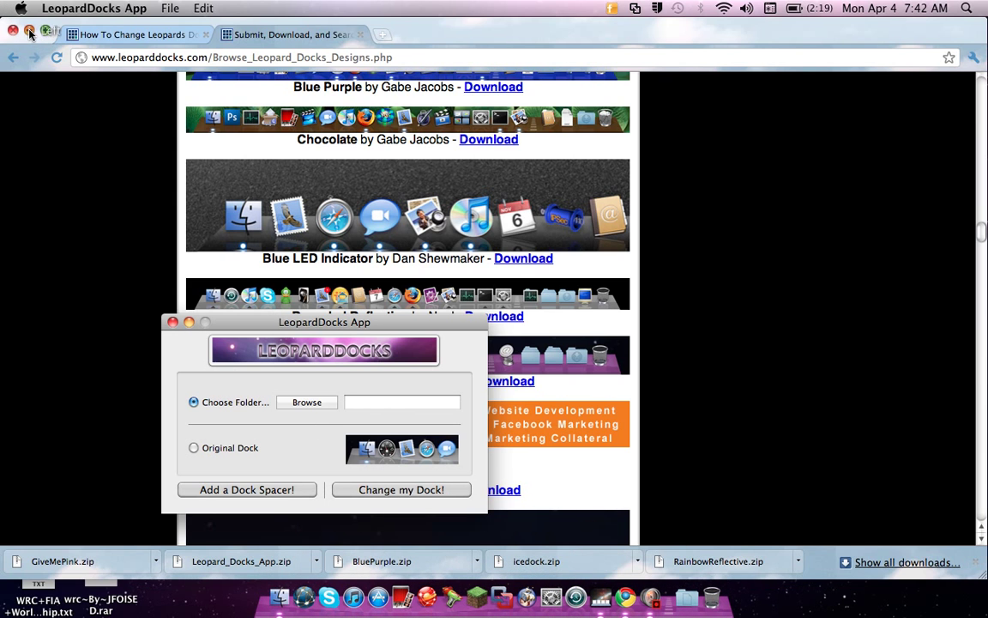
Hide Chrome and select the Original Dock option in LeopardDocks App
click(12, 31)
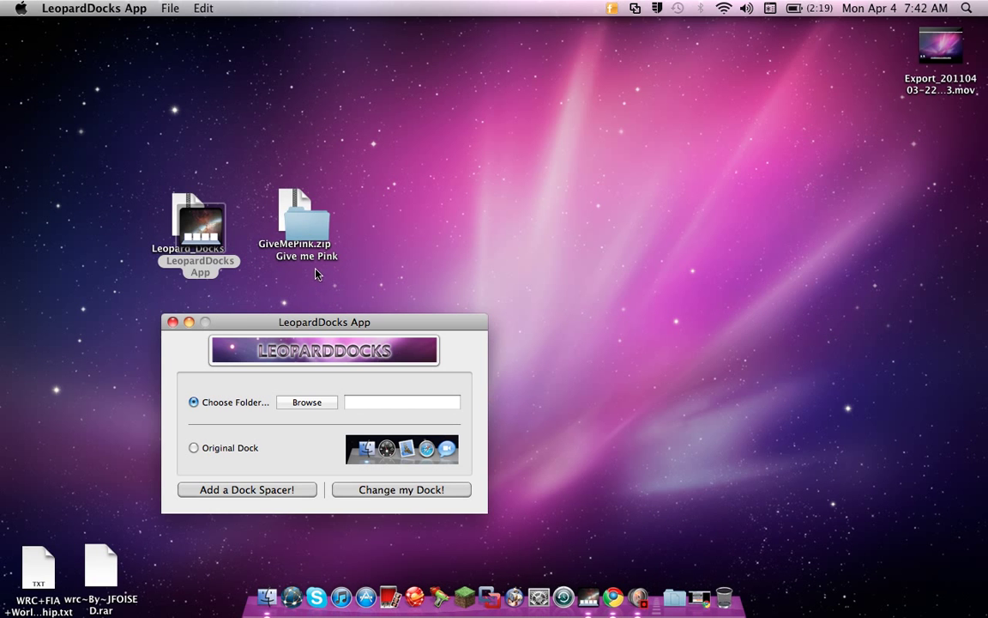
mouse_move(305, 254)
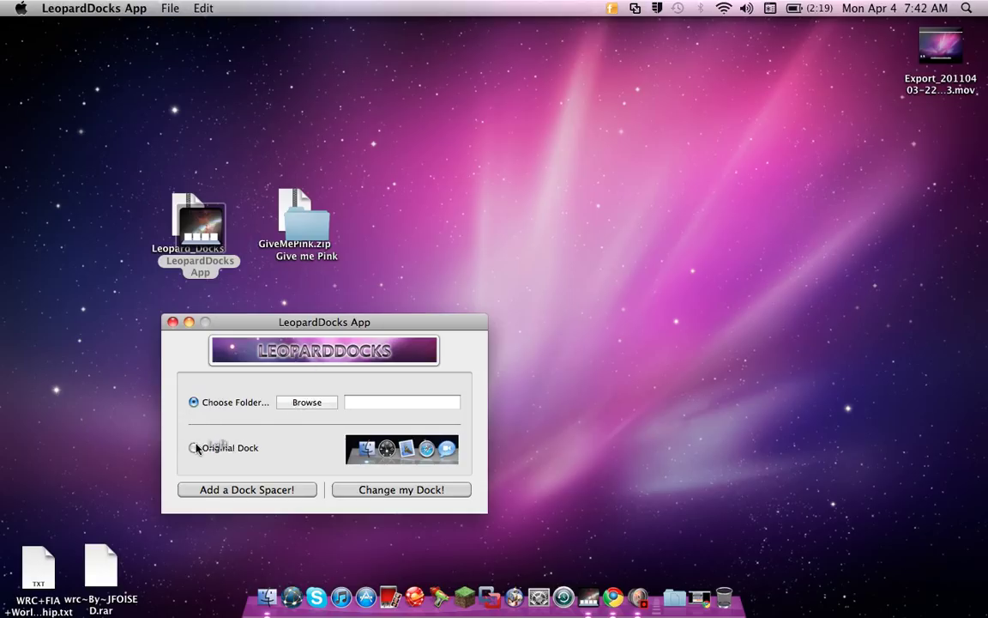
click(194, 447)
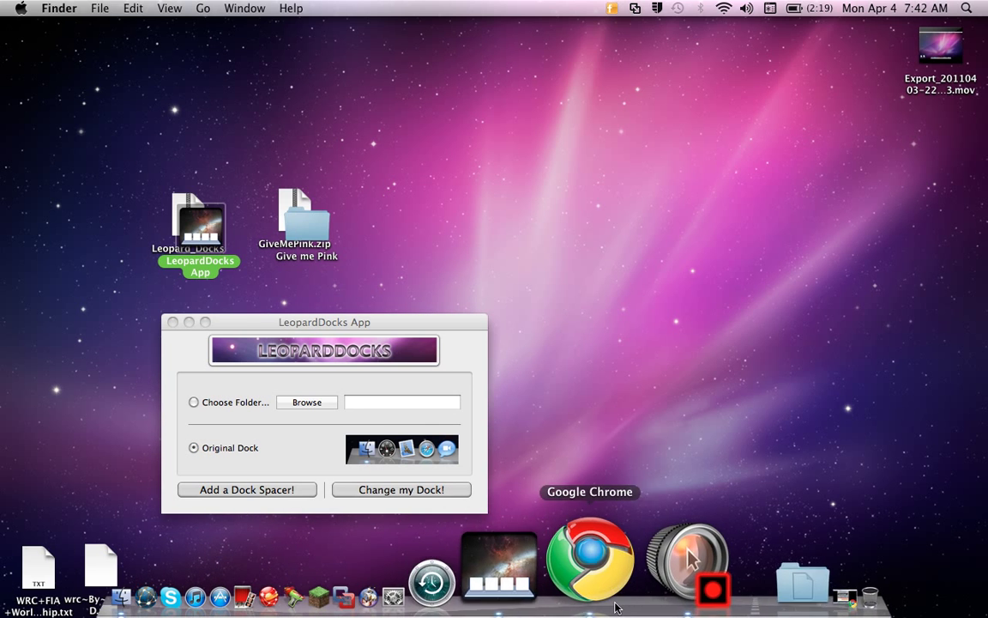
mouse_move(127, 322)
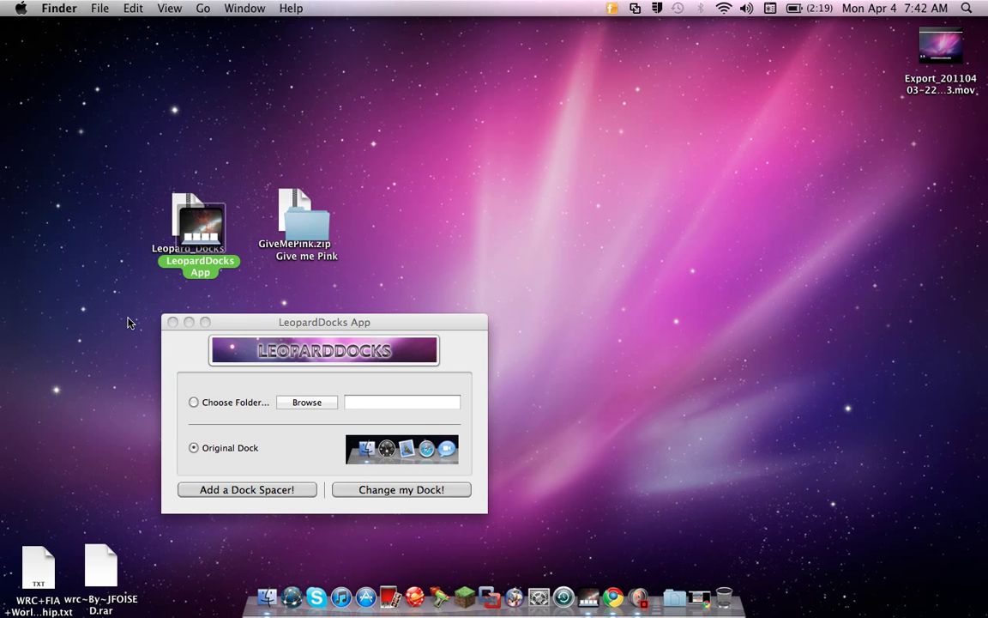
mouse_move(173, 319)
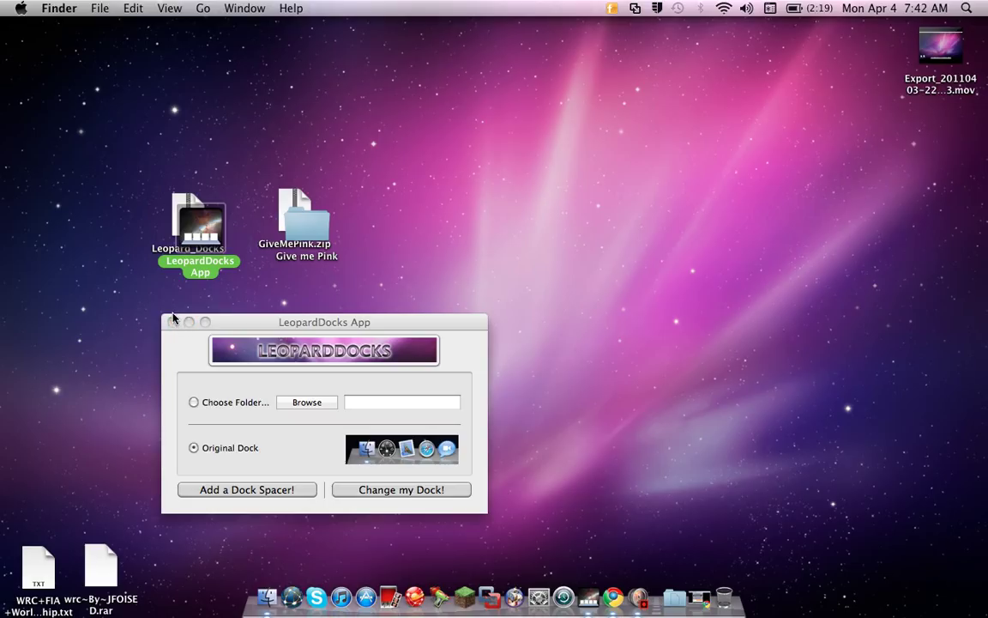
mouse_move(176, 325)
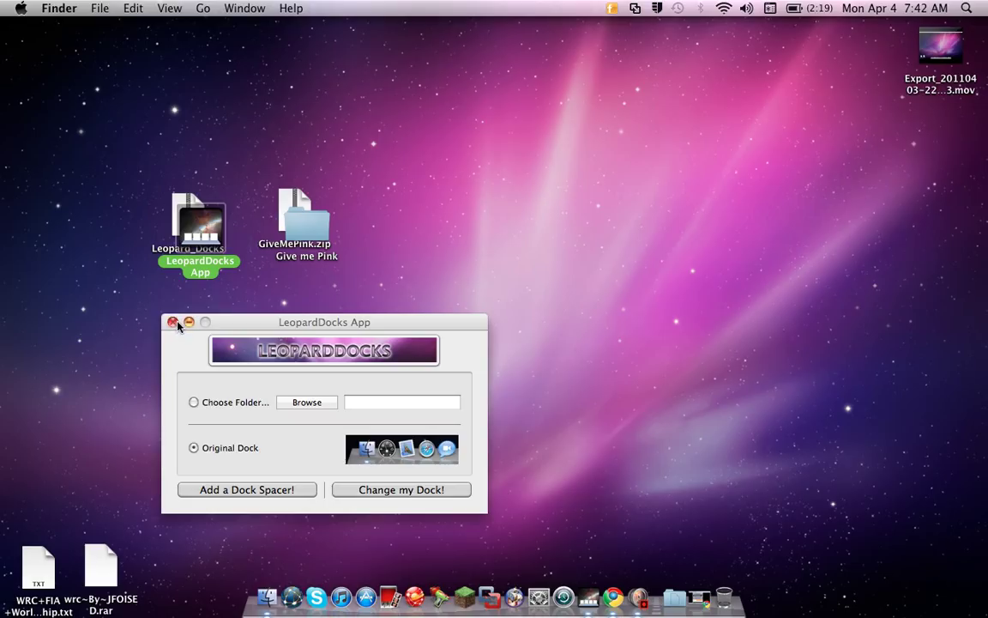